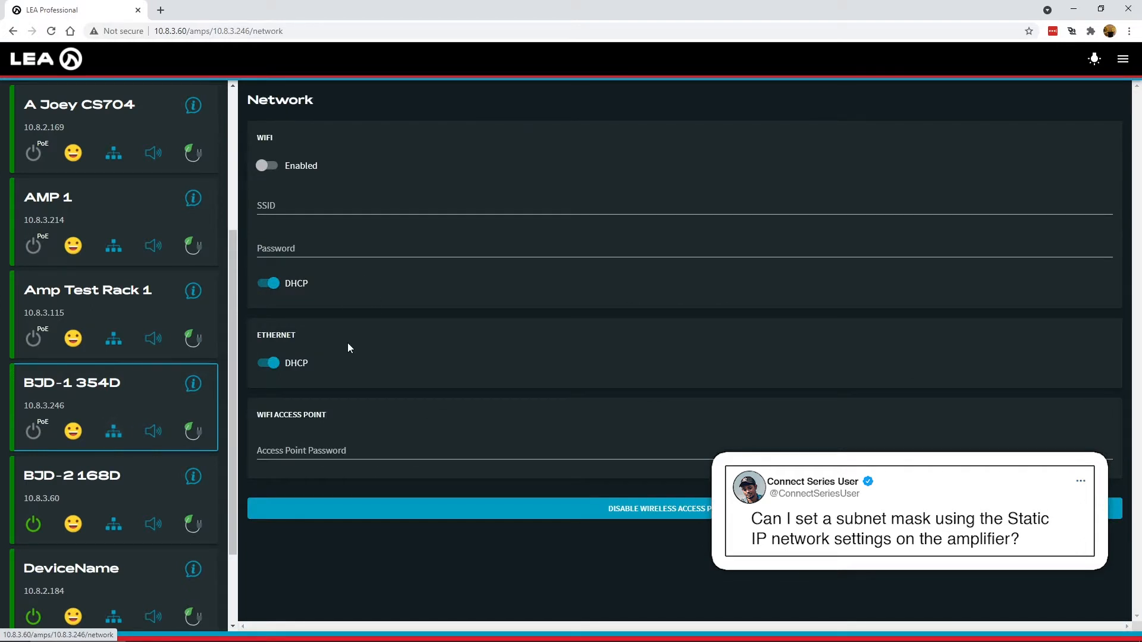
{"action": "mouse_move", "coordinate": [344, 341]}
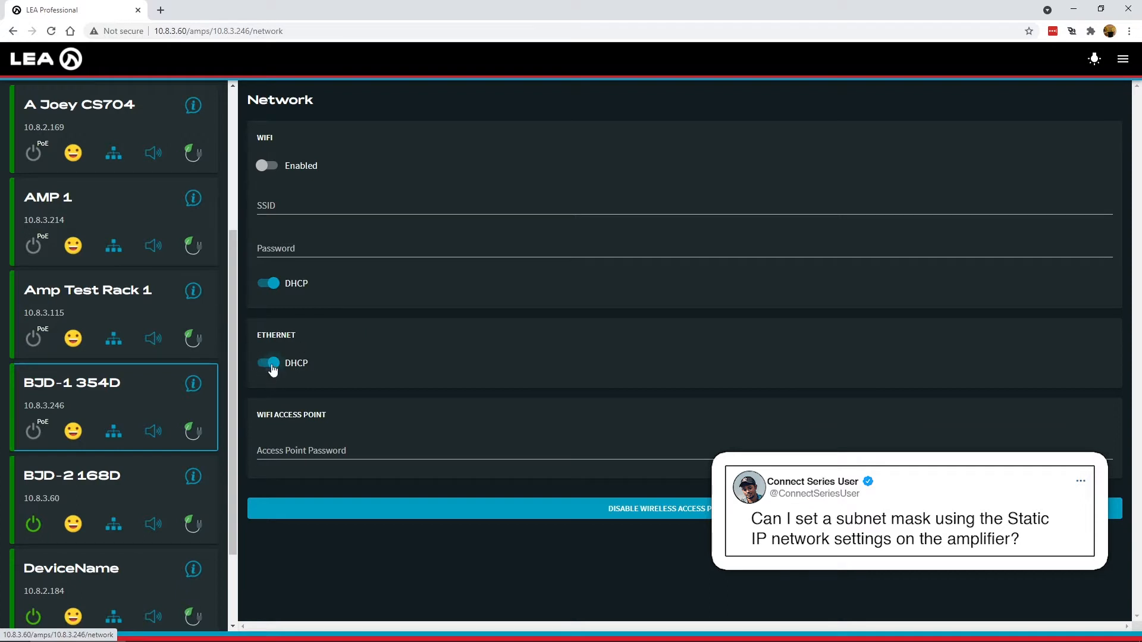
Step: Switch off DHCP for the BJD-1 354D amplifier's Ethernet connection
{"action": "left_click", "coordinate": [267, 363]}
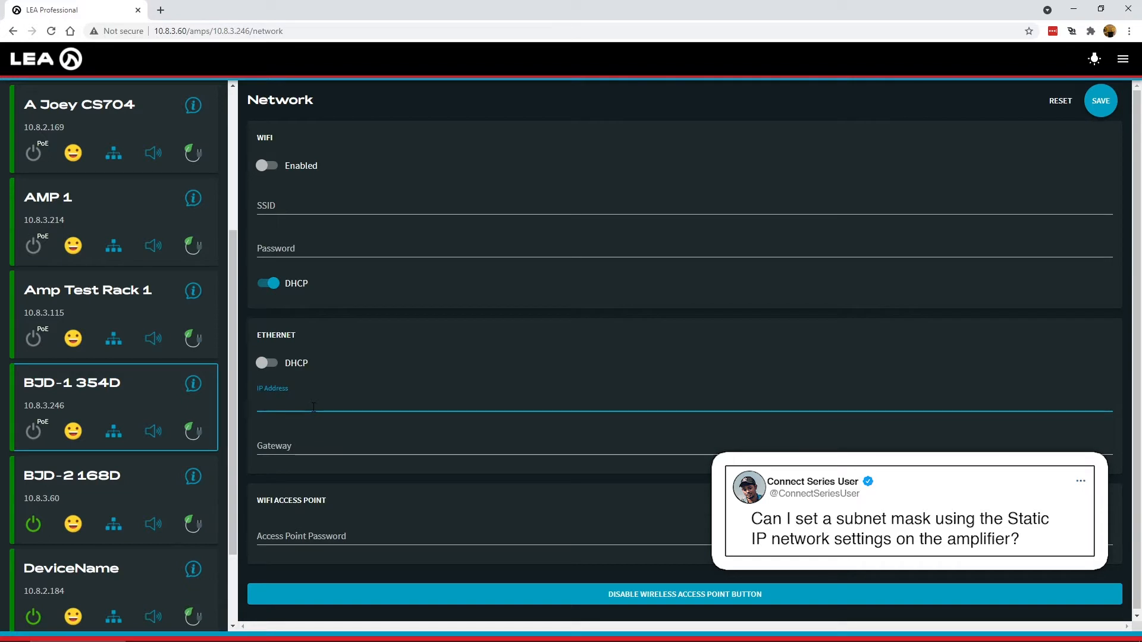
Step: Enter IP address 192.168.1.100 and gateway 192.168.1.1 for Ethernet
{"action": "type", "text": "1"}
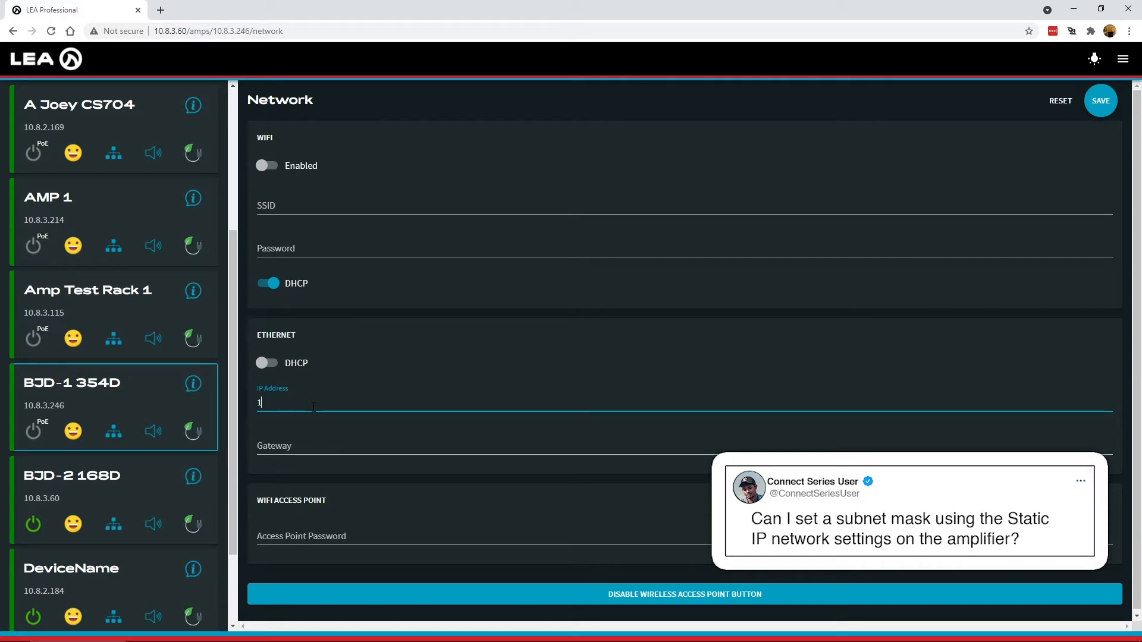
{"action": "type", "text": "92.168.1.100"}
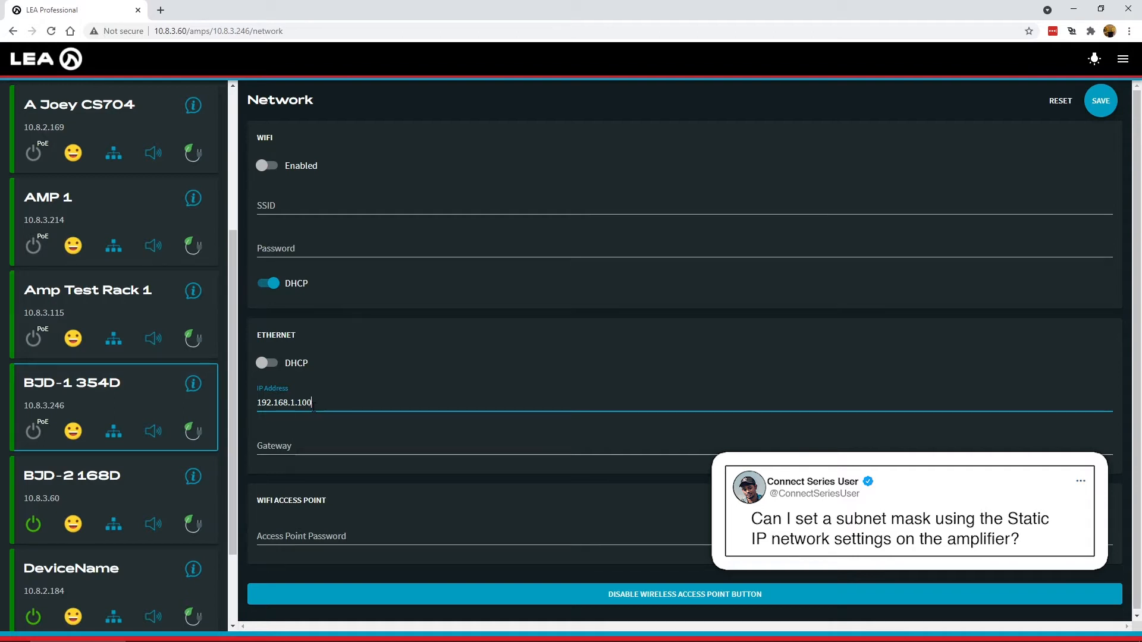
{"action": "type", "text": "192.168.1.1"}
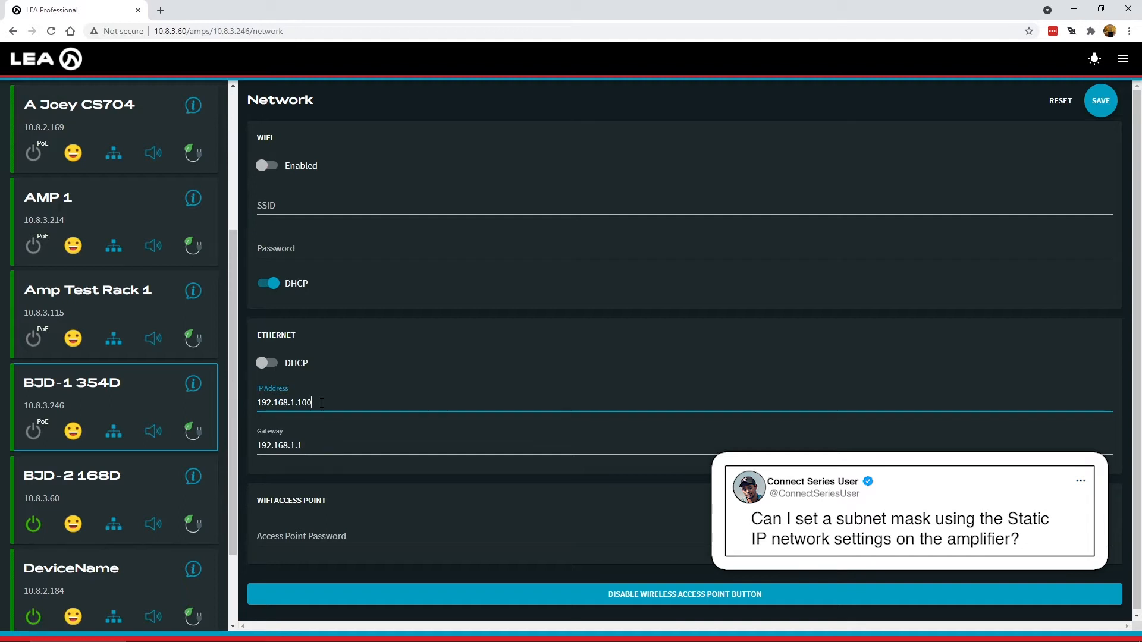
Step: Append the /16 suffix so the IP address reads 192.168.1.100/16
{"action": "type", "text": "/"}
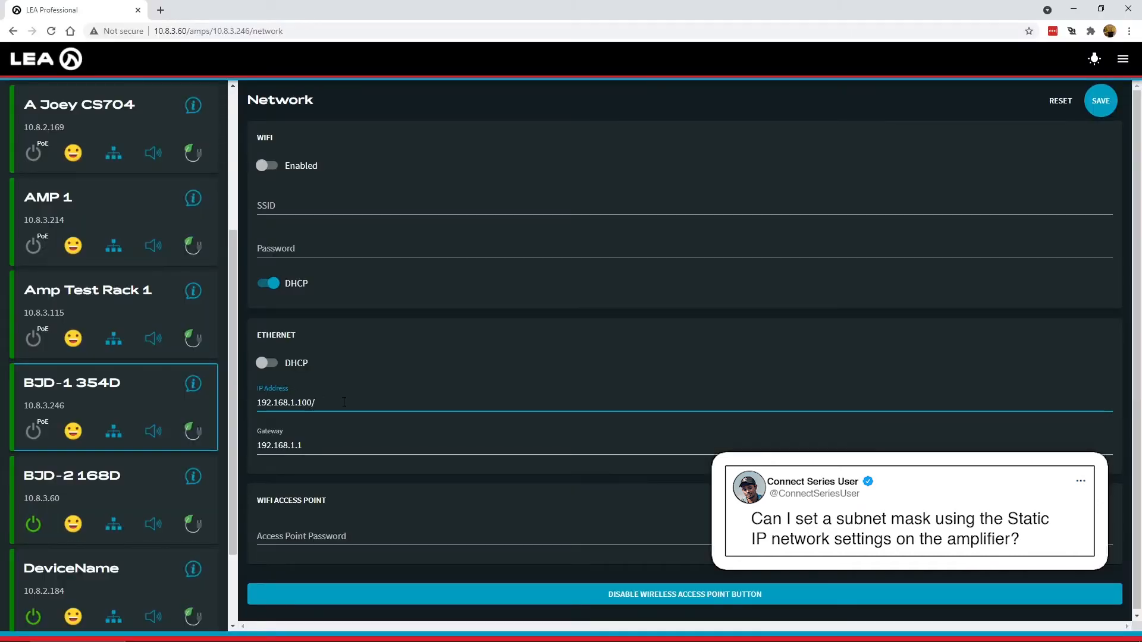
{"action": "type", "text": "16"}
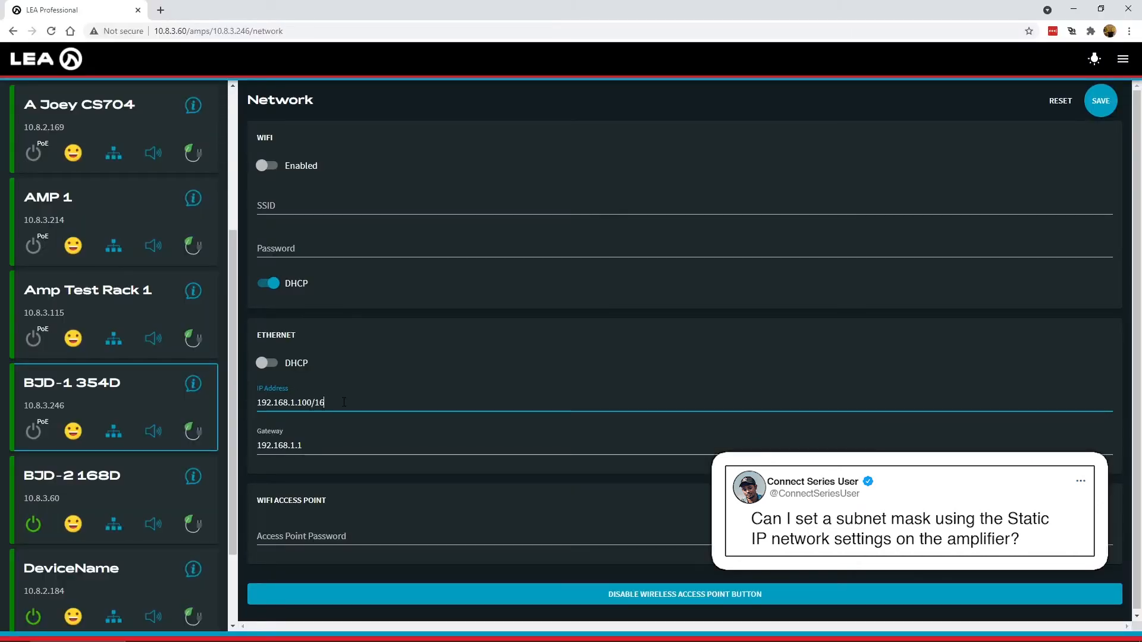